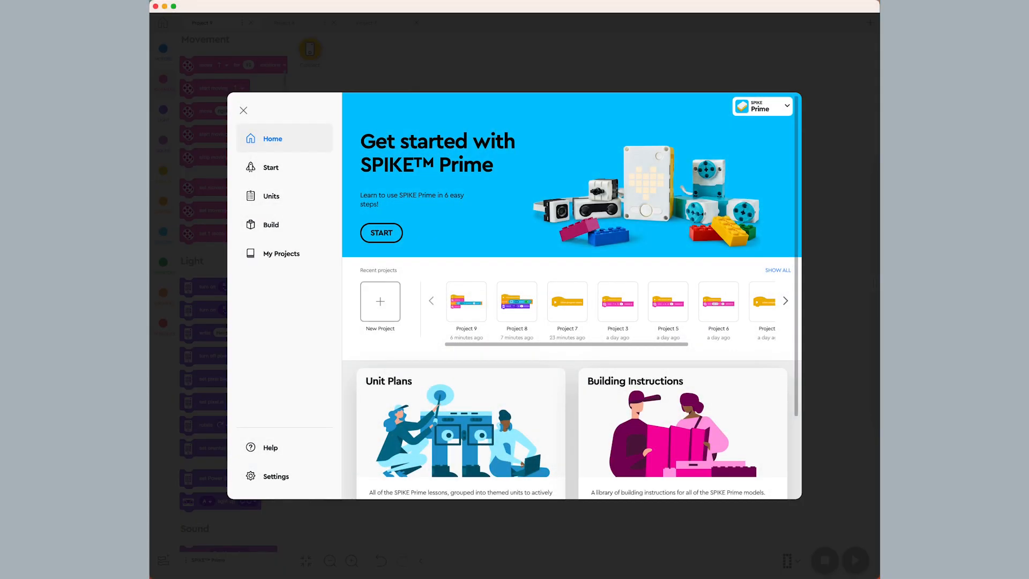
Create a new project using Word Blocks
{"action": "left_click", "coordinate": [379, 301]}
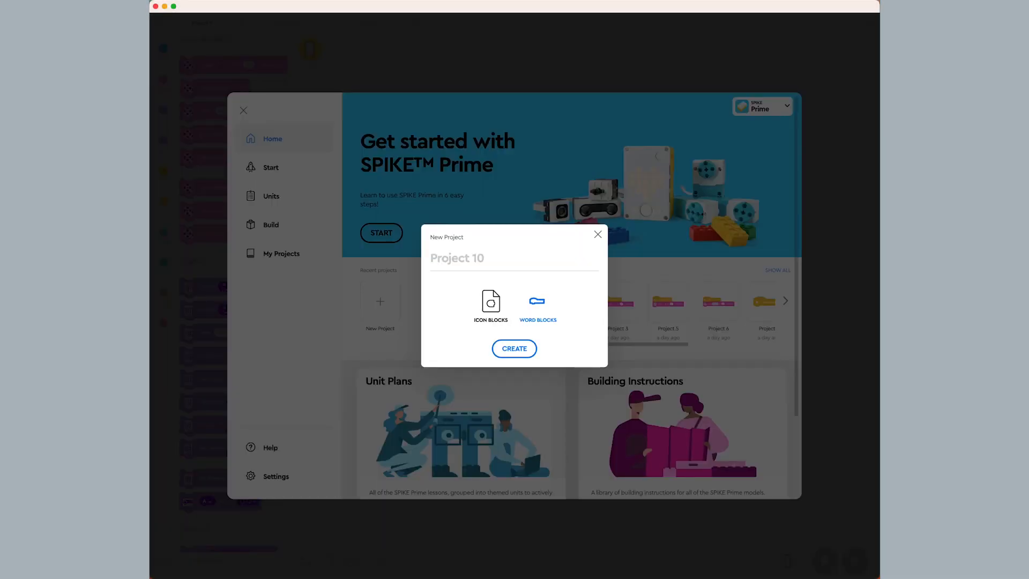
{"action": "left_click", "coordinate": [514, 349]}
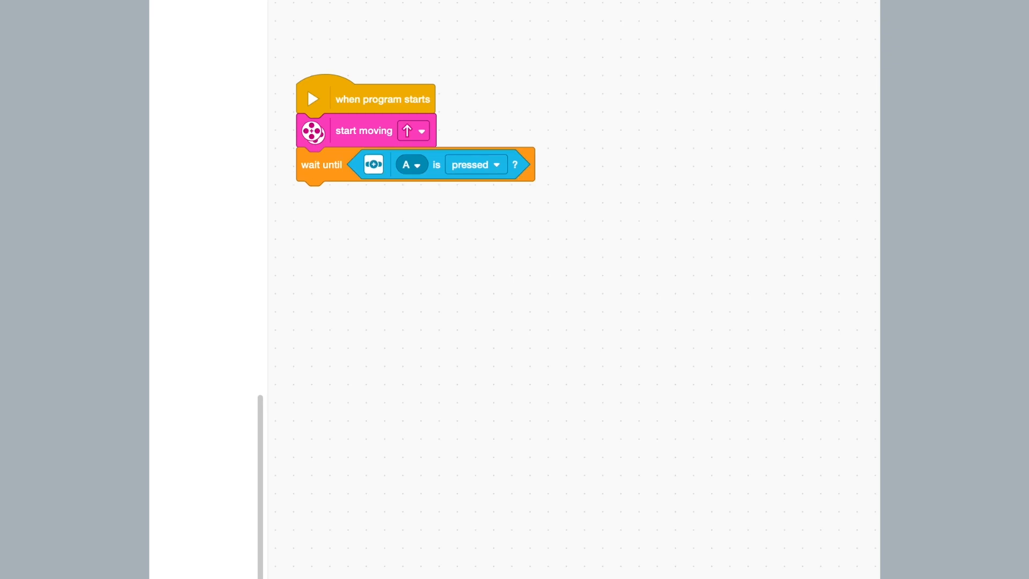
Open the force sensor block's port dropdown to choose port E
{"action": "left_click", "coordinate": [412, 164]}
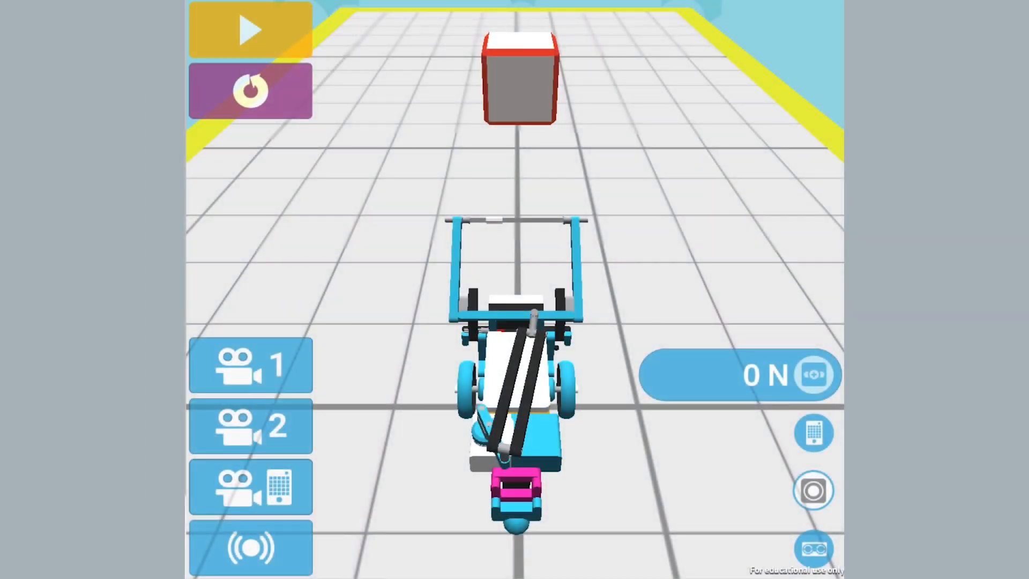
Run the program in the simulator so the robot drives toward the cube
{"action": "left_click", "coordinate": [250, 29]}
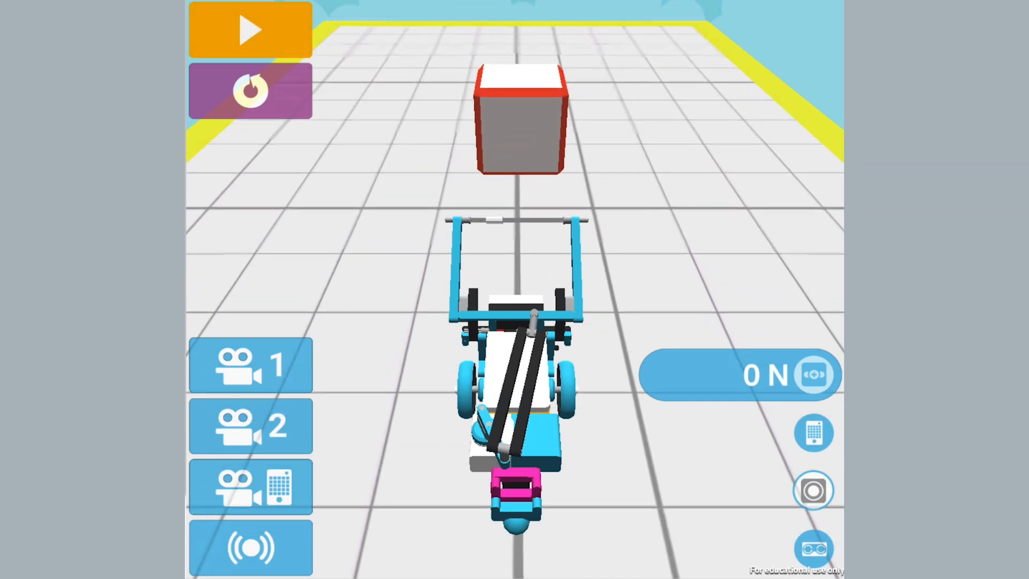